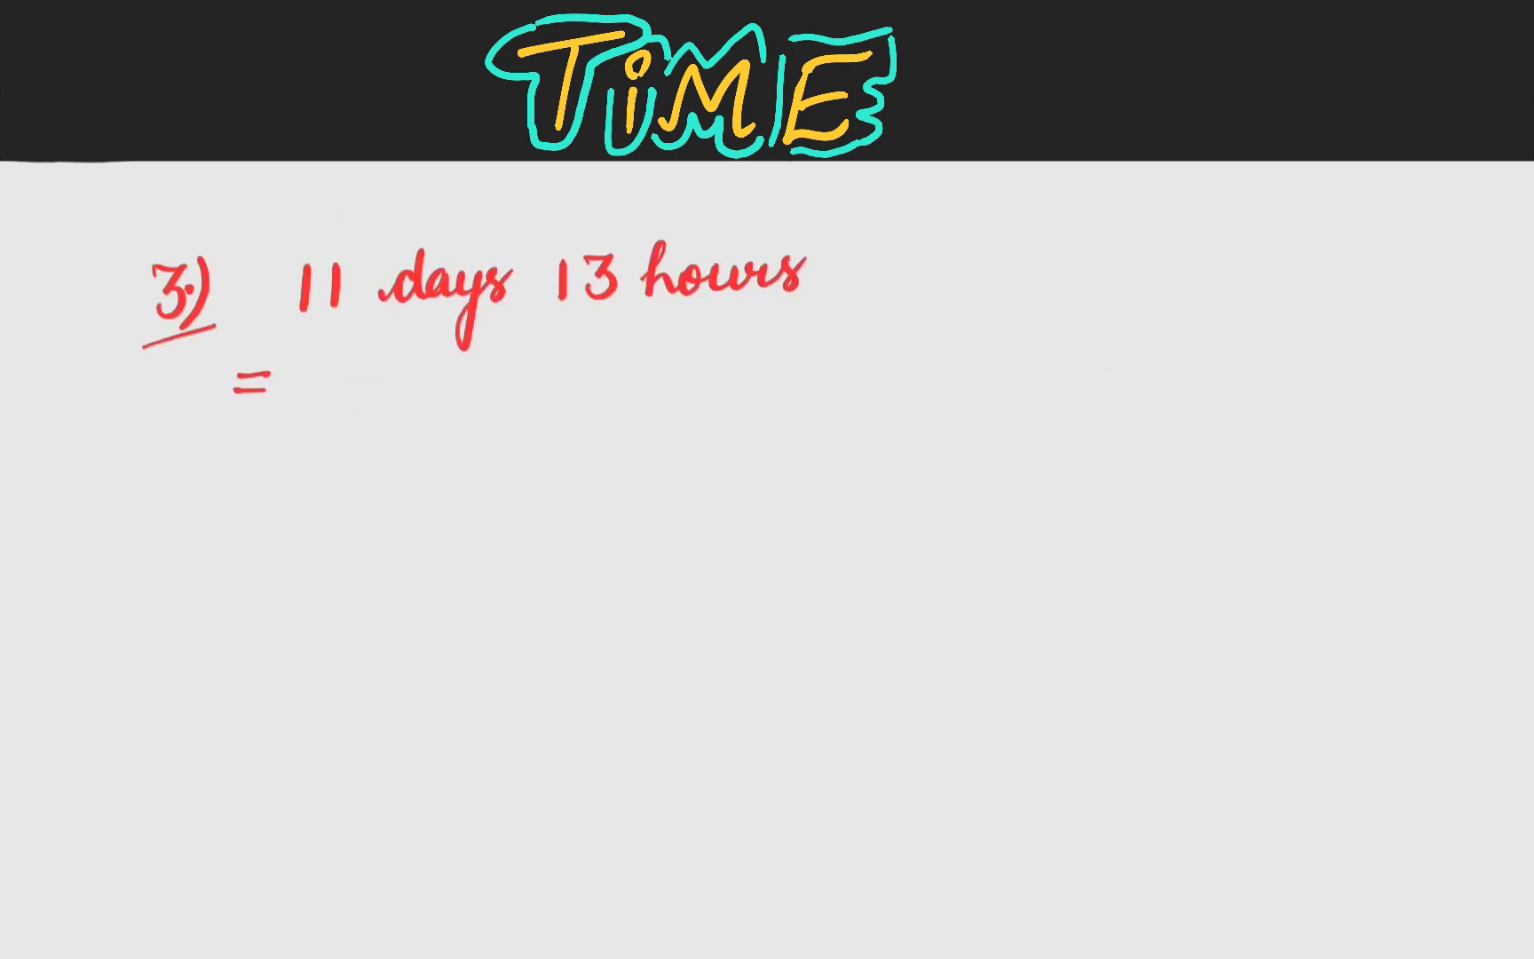
mouse_move(298, 337)
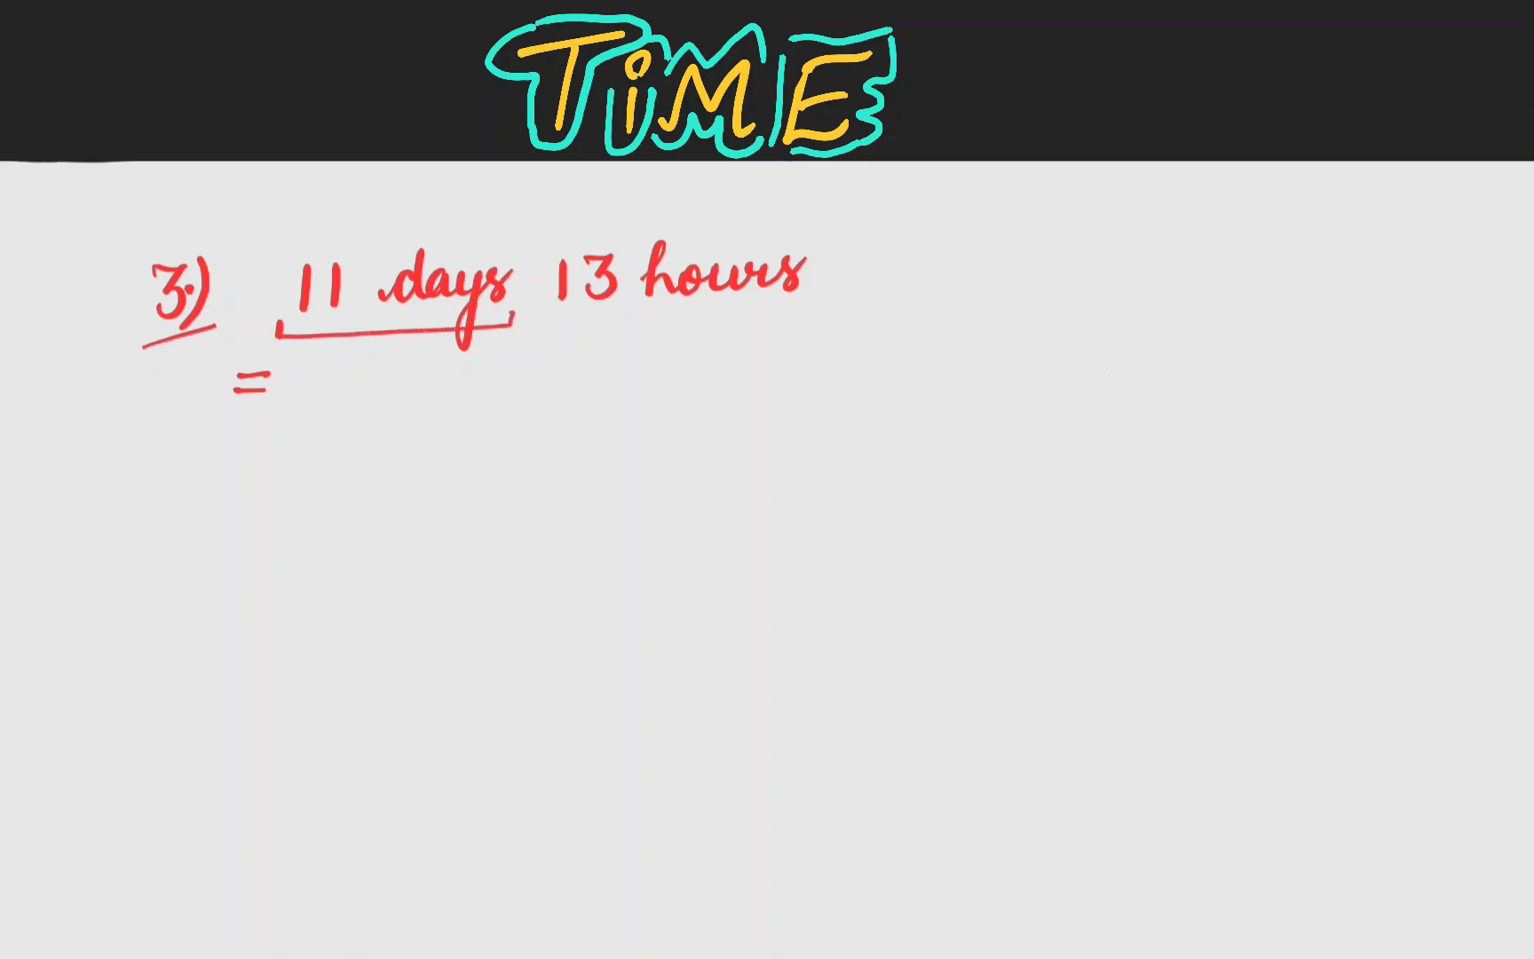
mouse_move(329, 391)
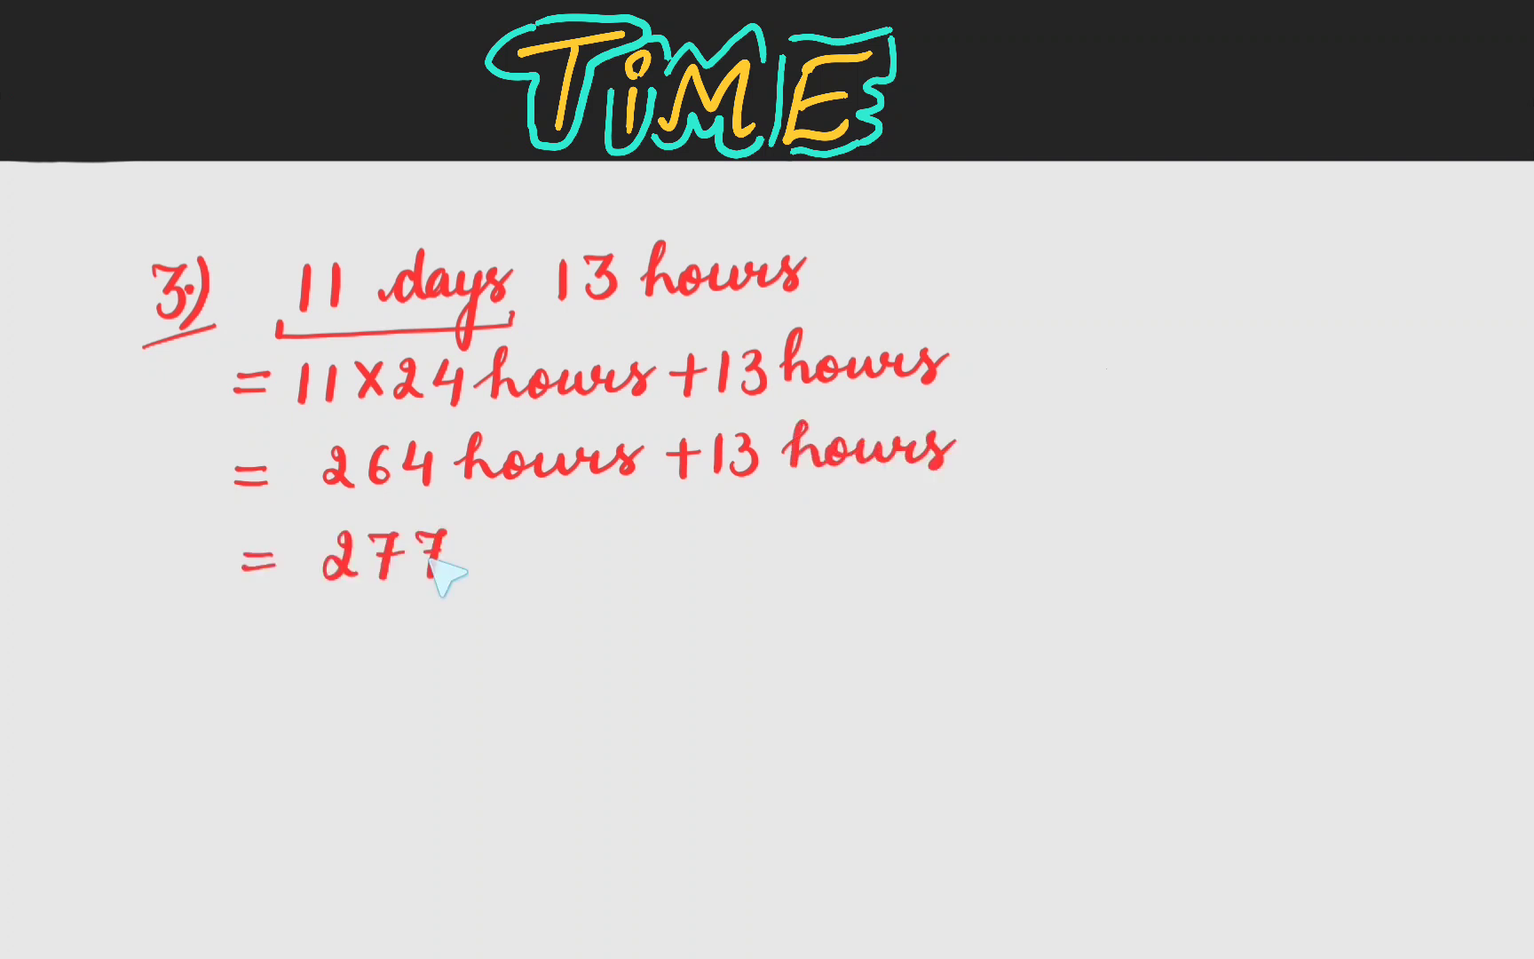
mouse_move(494, 549)
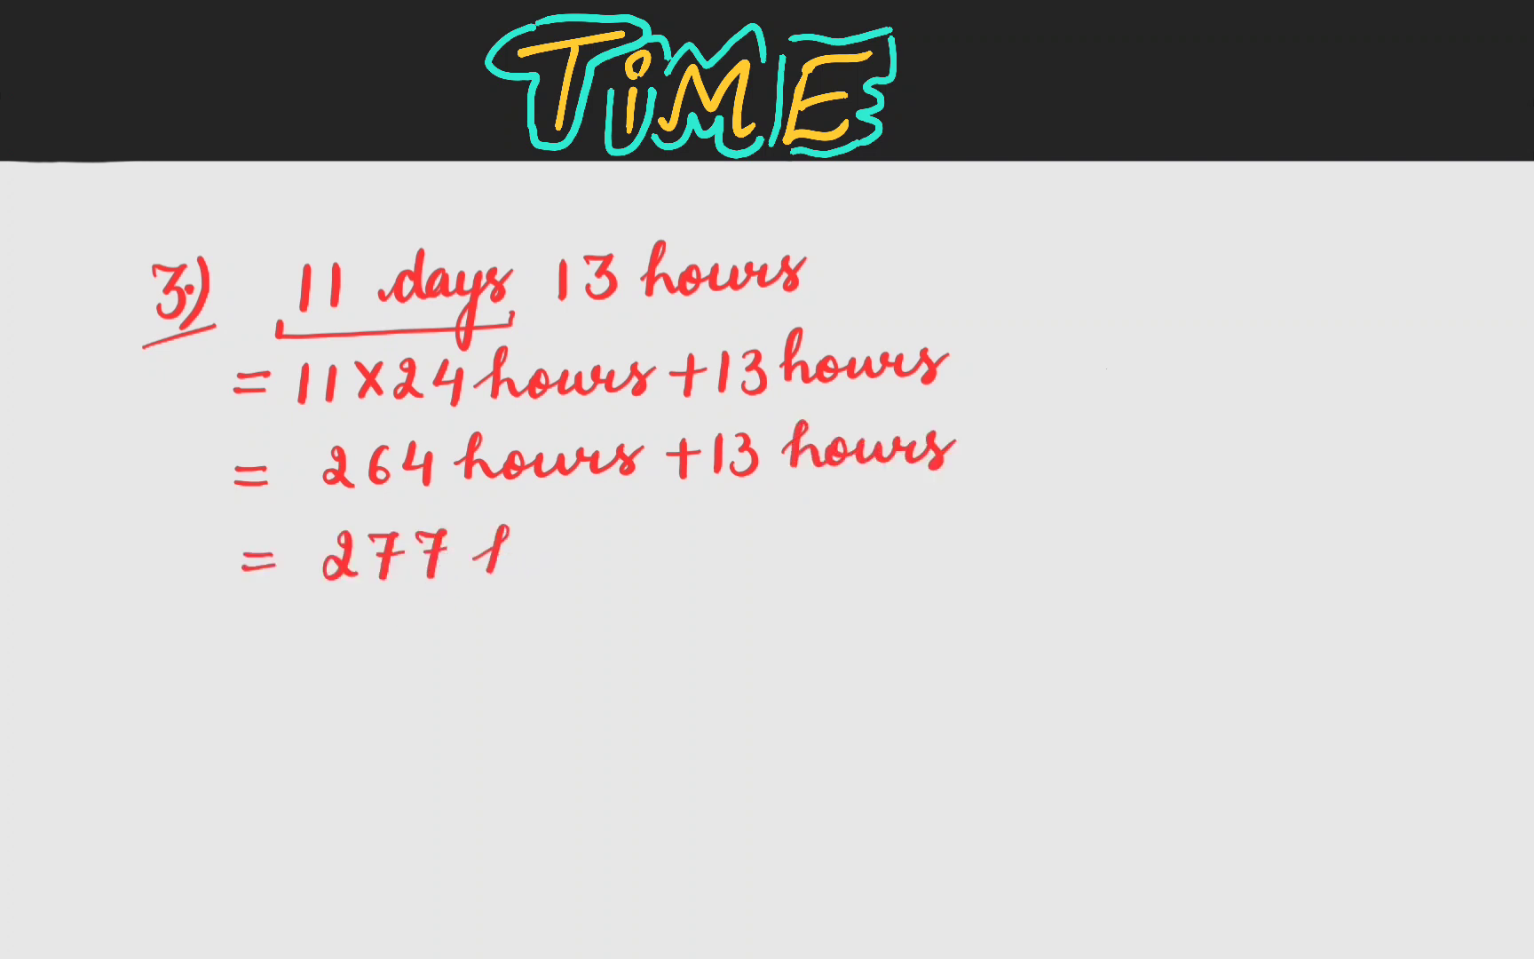
type("hours")
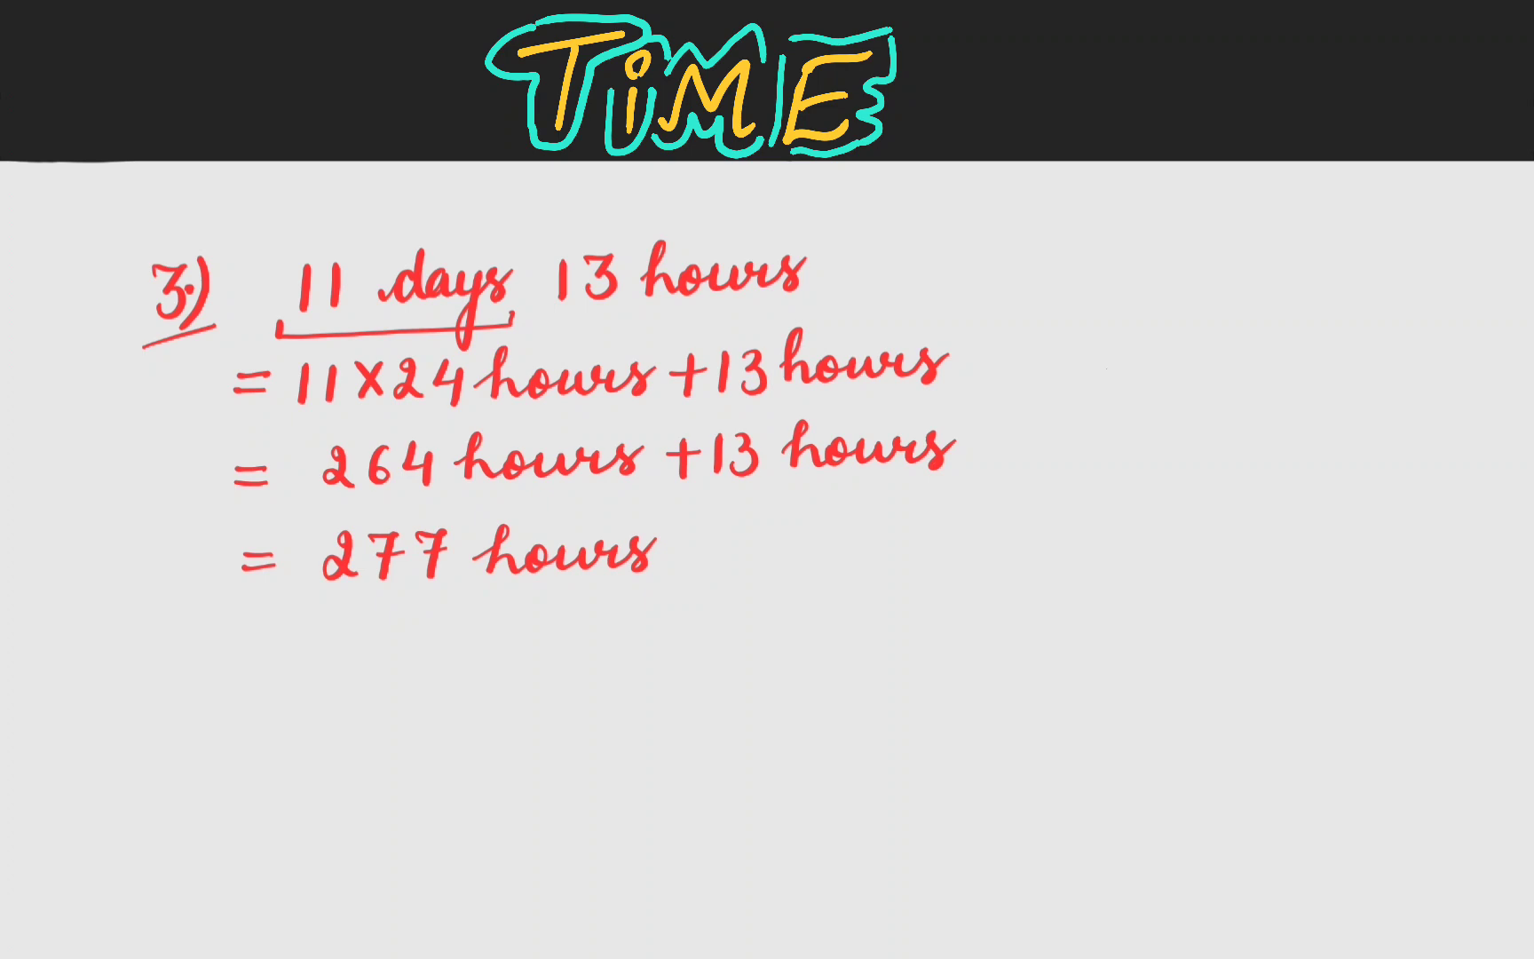